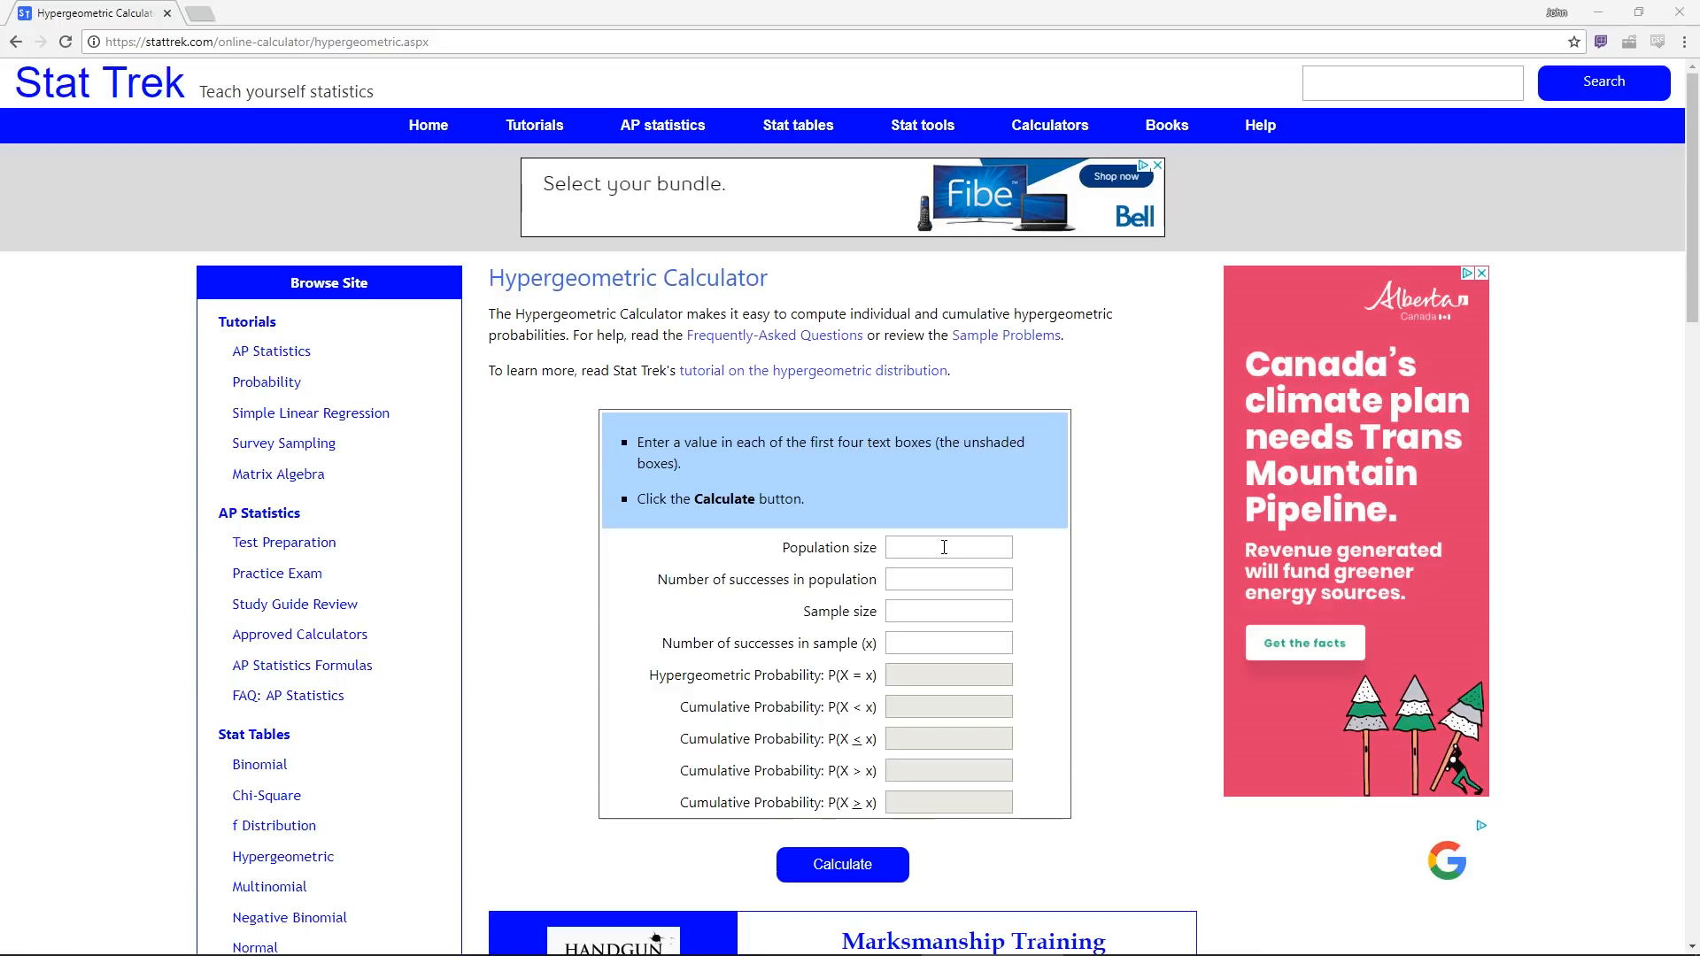
- Enter population size 33, 15 successes in population, and sample size 2
text(40)
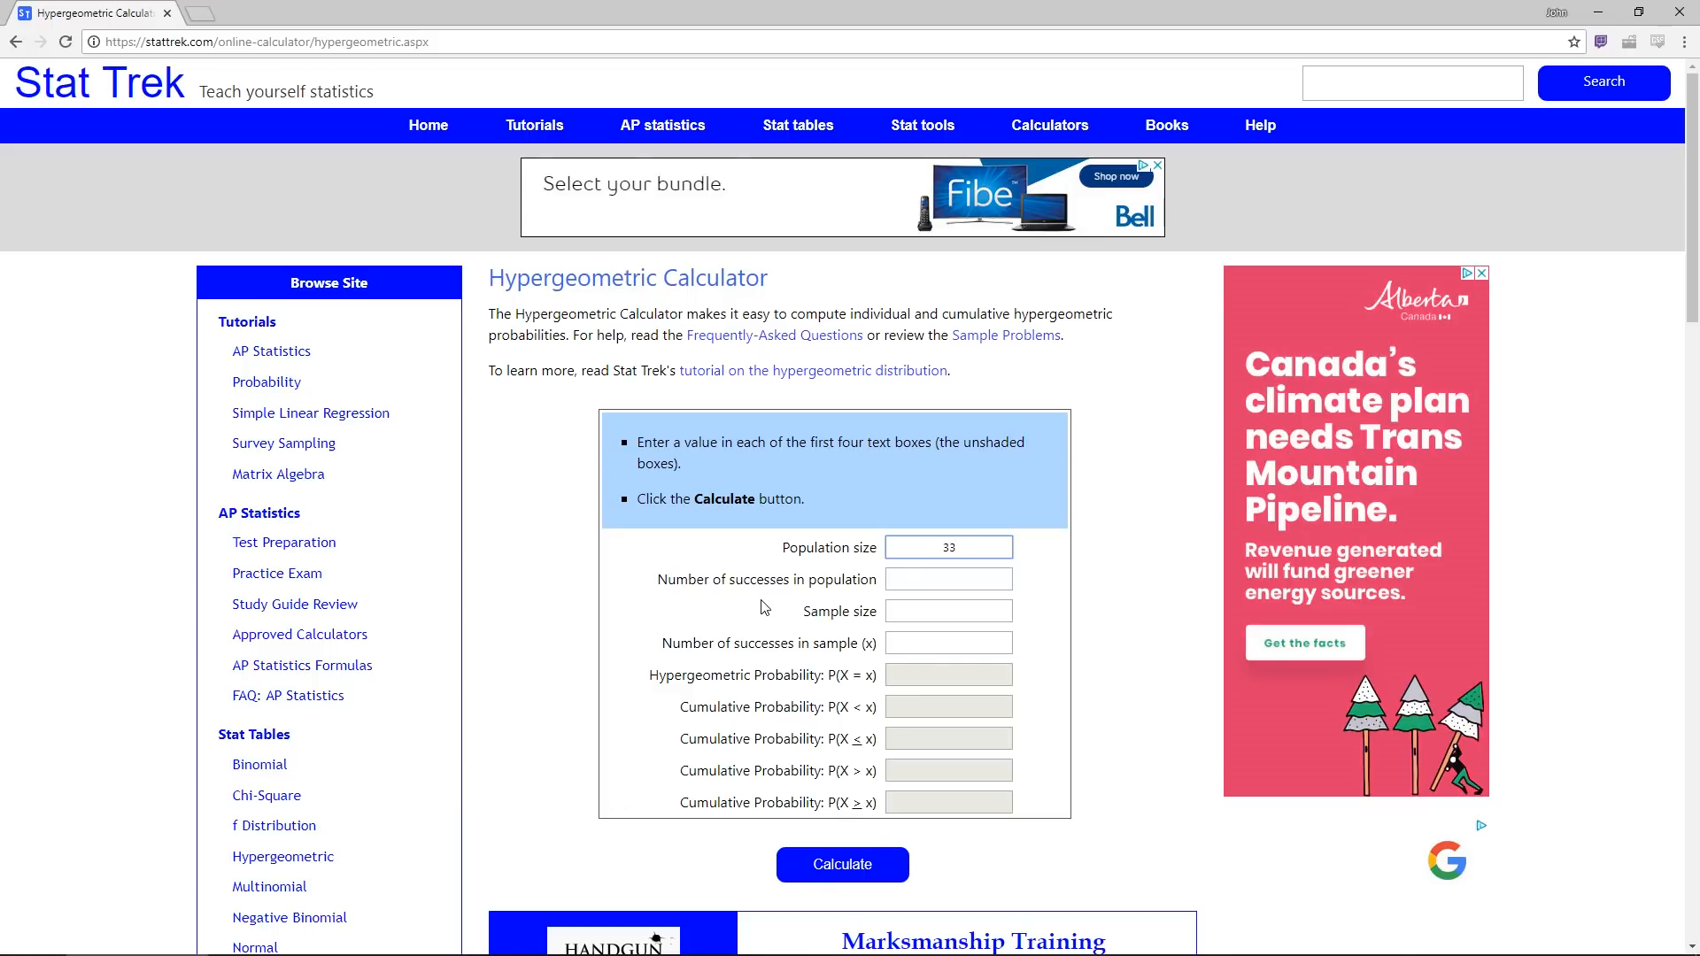
click(948, 579)
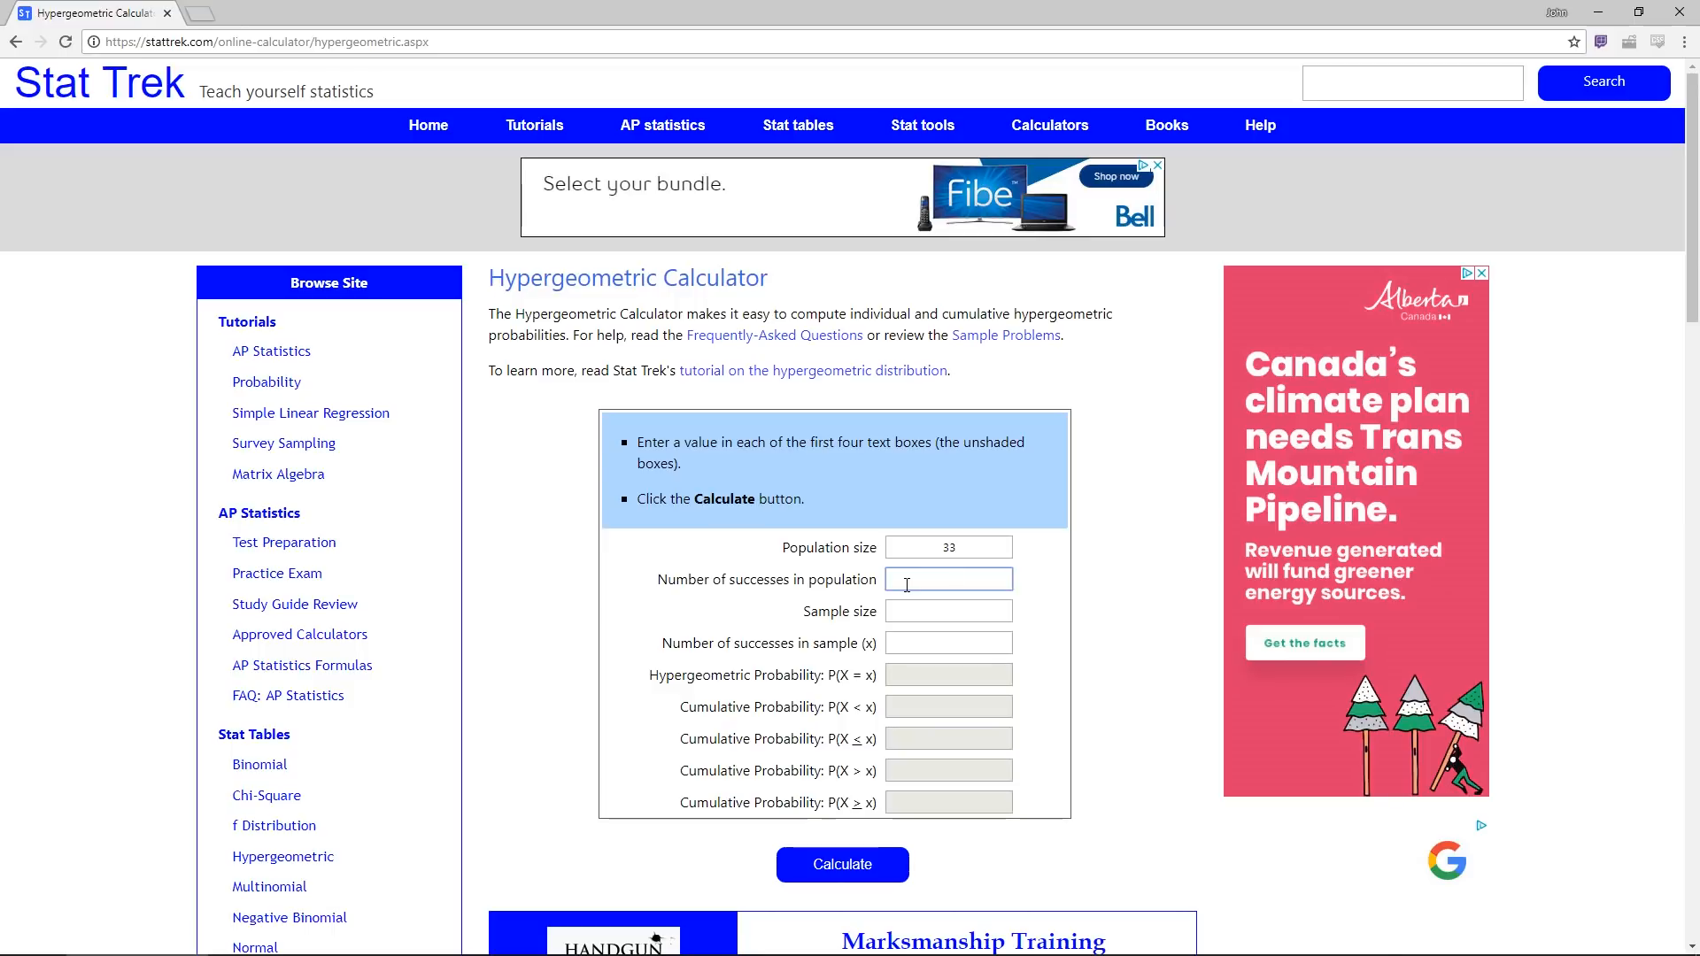
text(15)
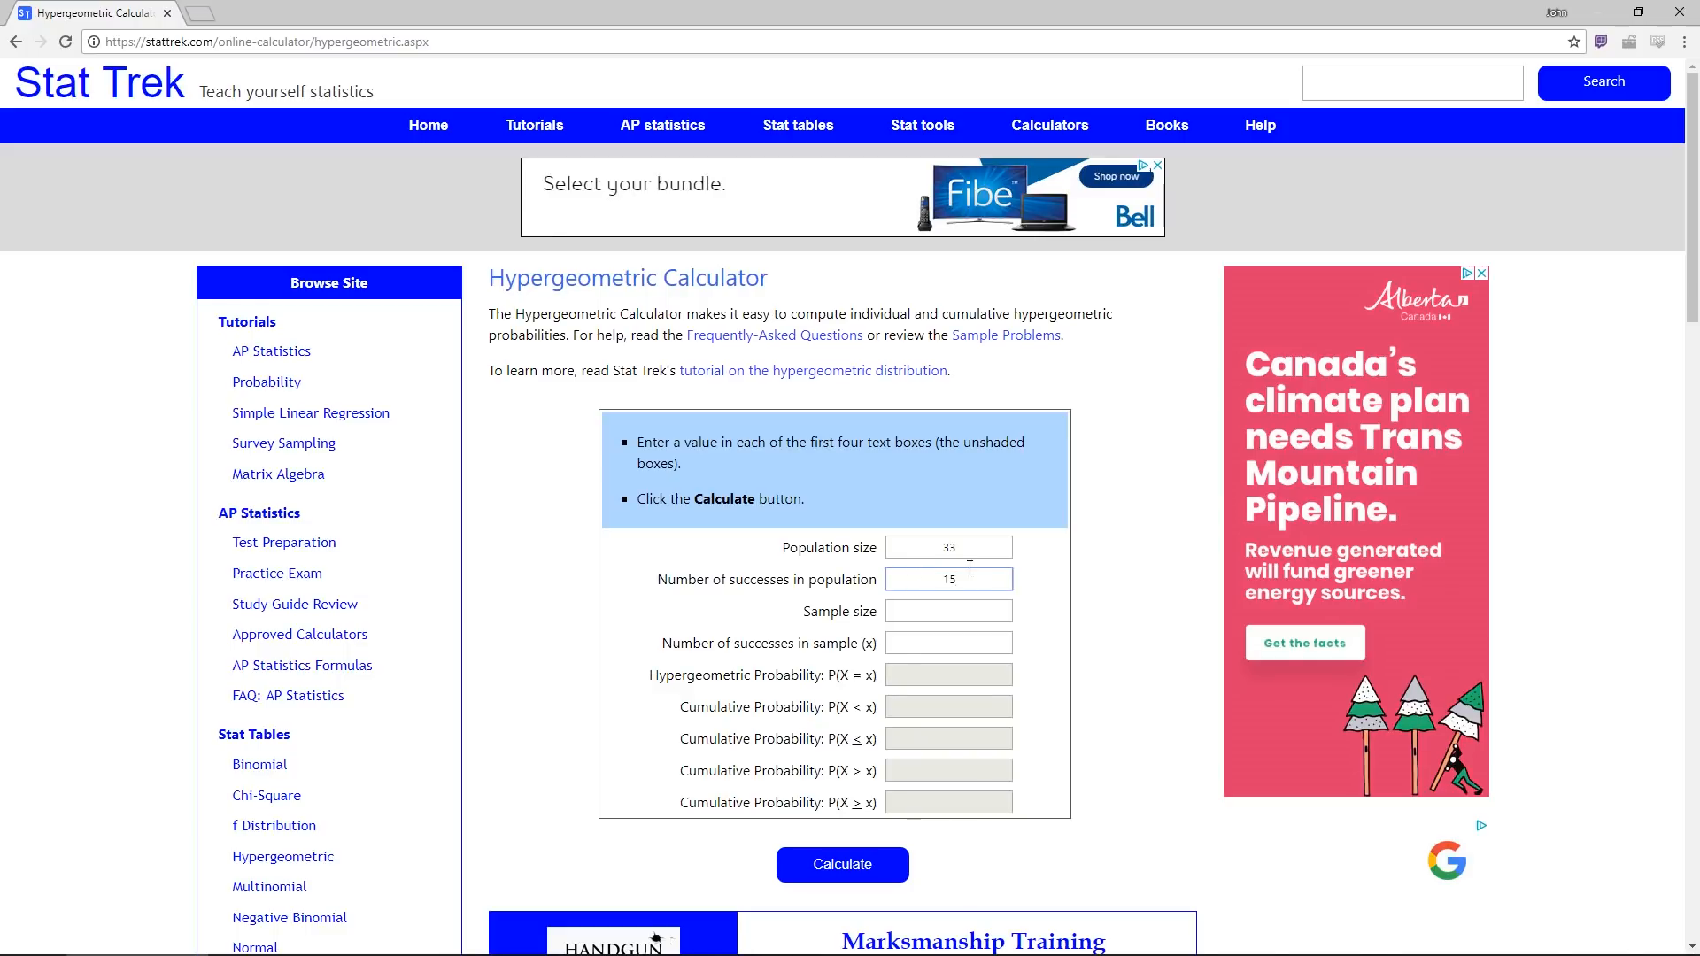
click(947, 610)
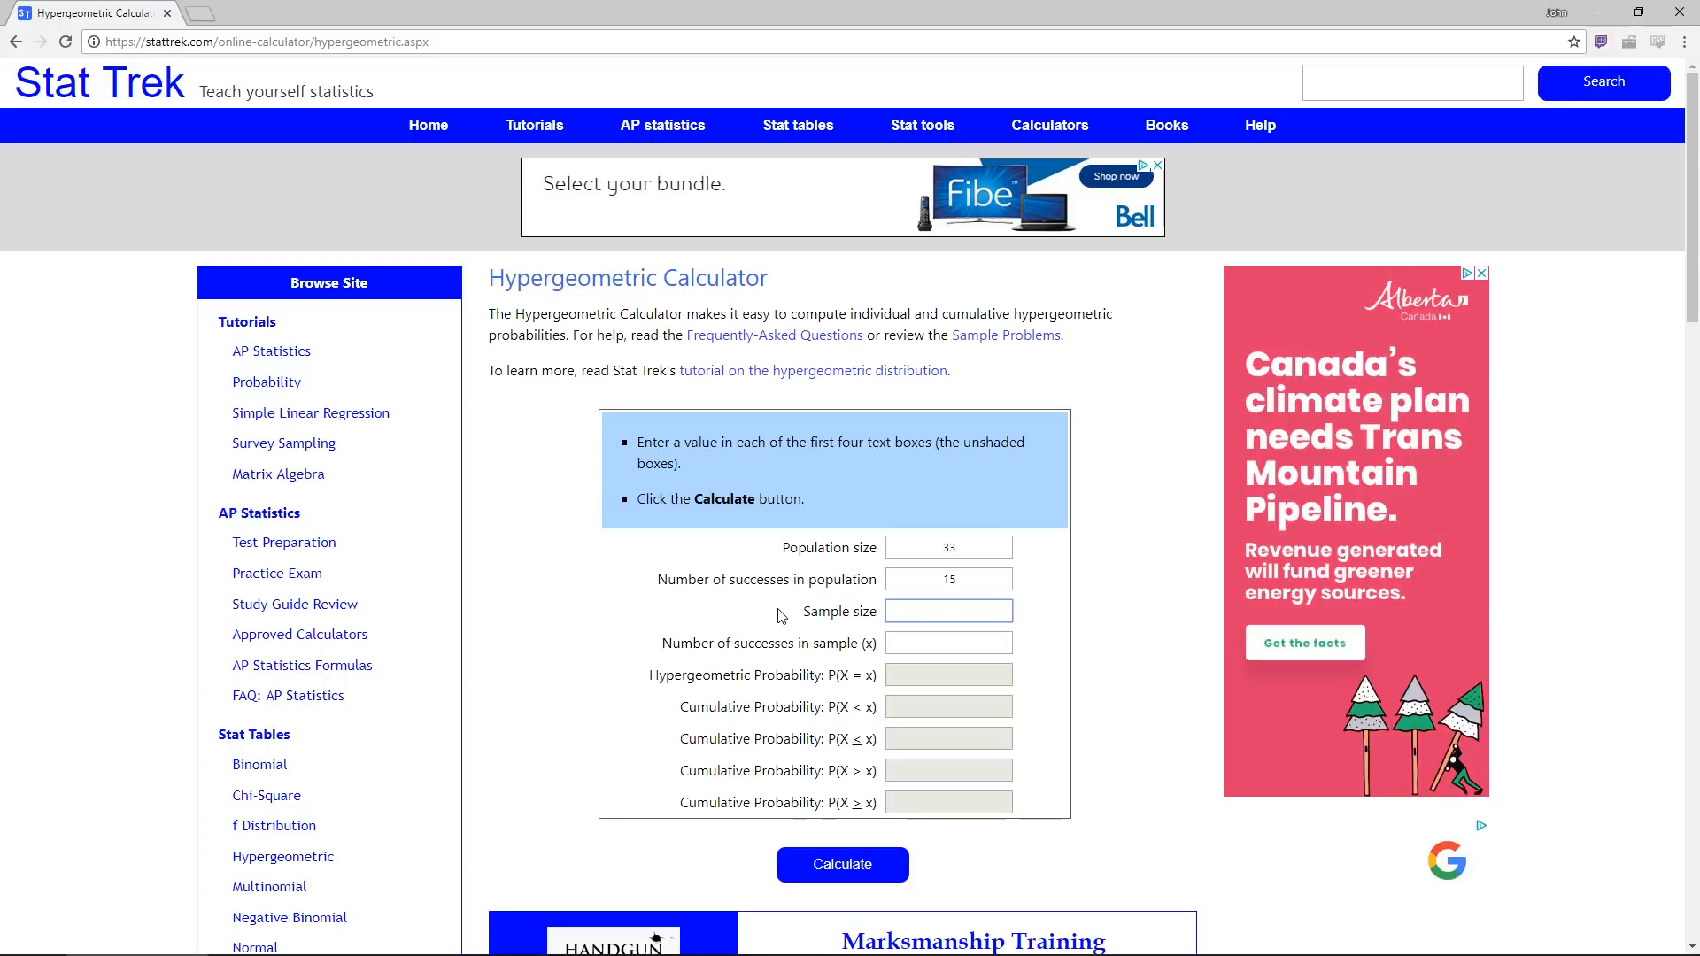
click(947, 610)
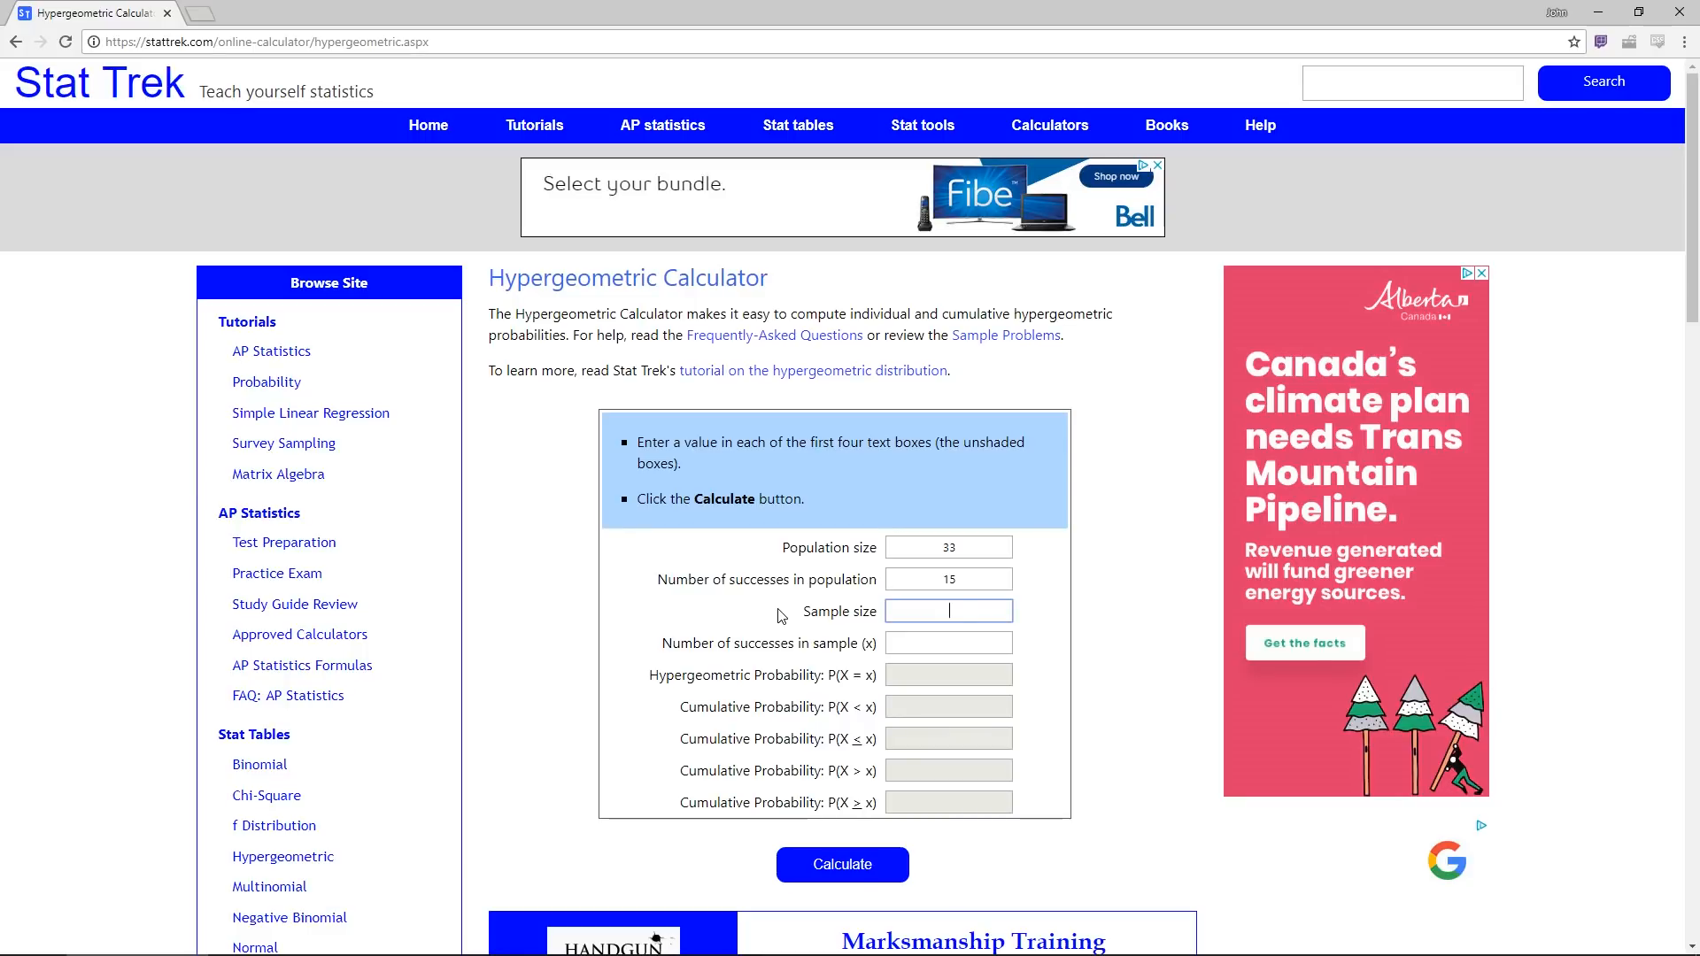
text(2)
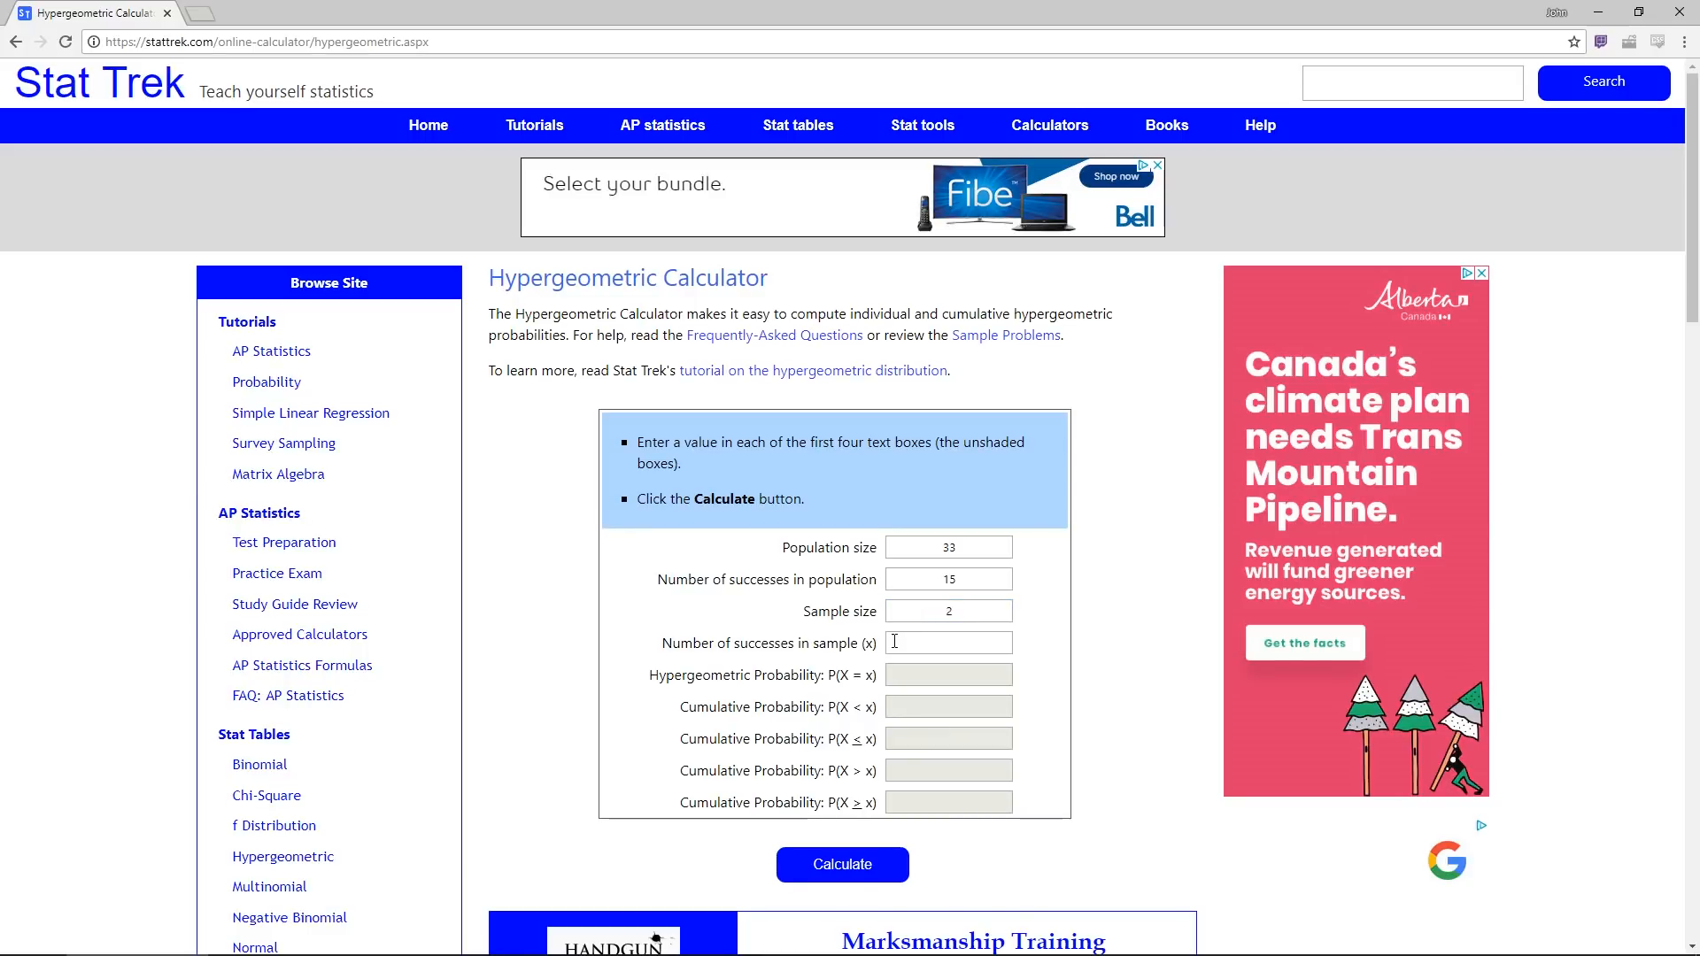
click(947, 642)
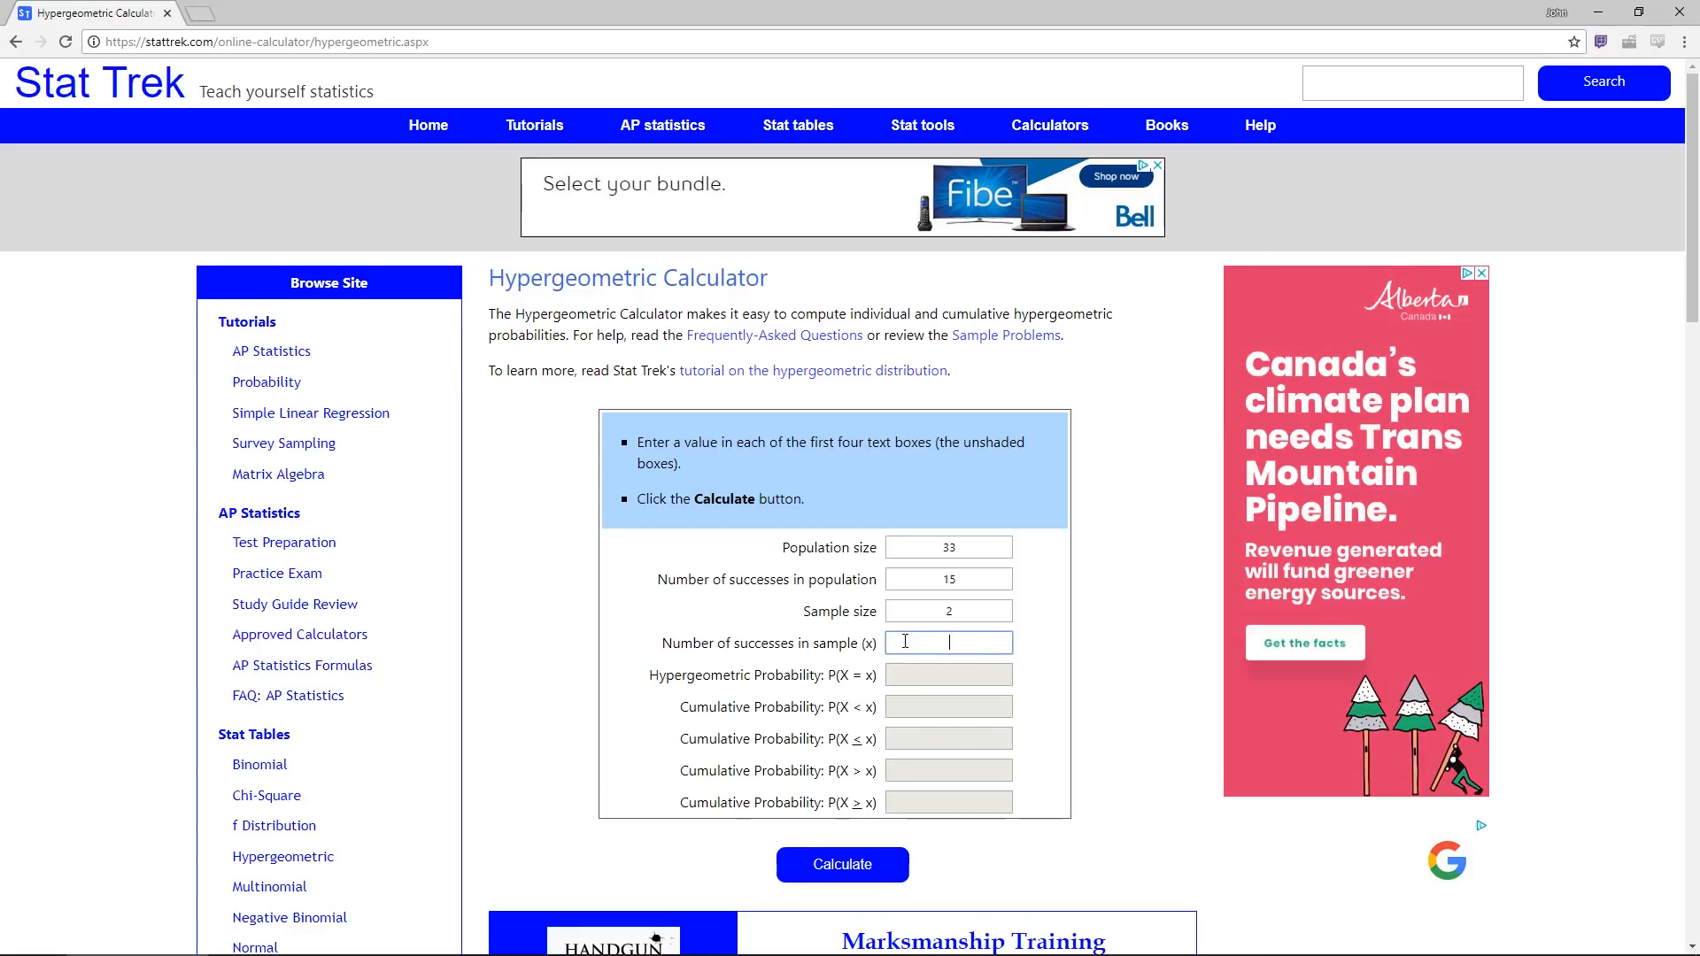
- Calculate with 1 sample success, giving P(X=1)=0.511363636 and P(X≤1)=0.801136364
click(841, 864)
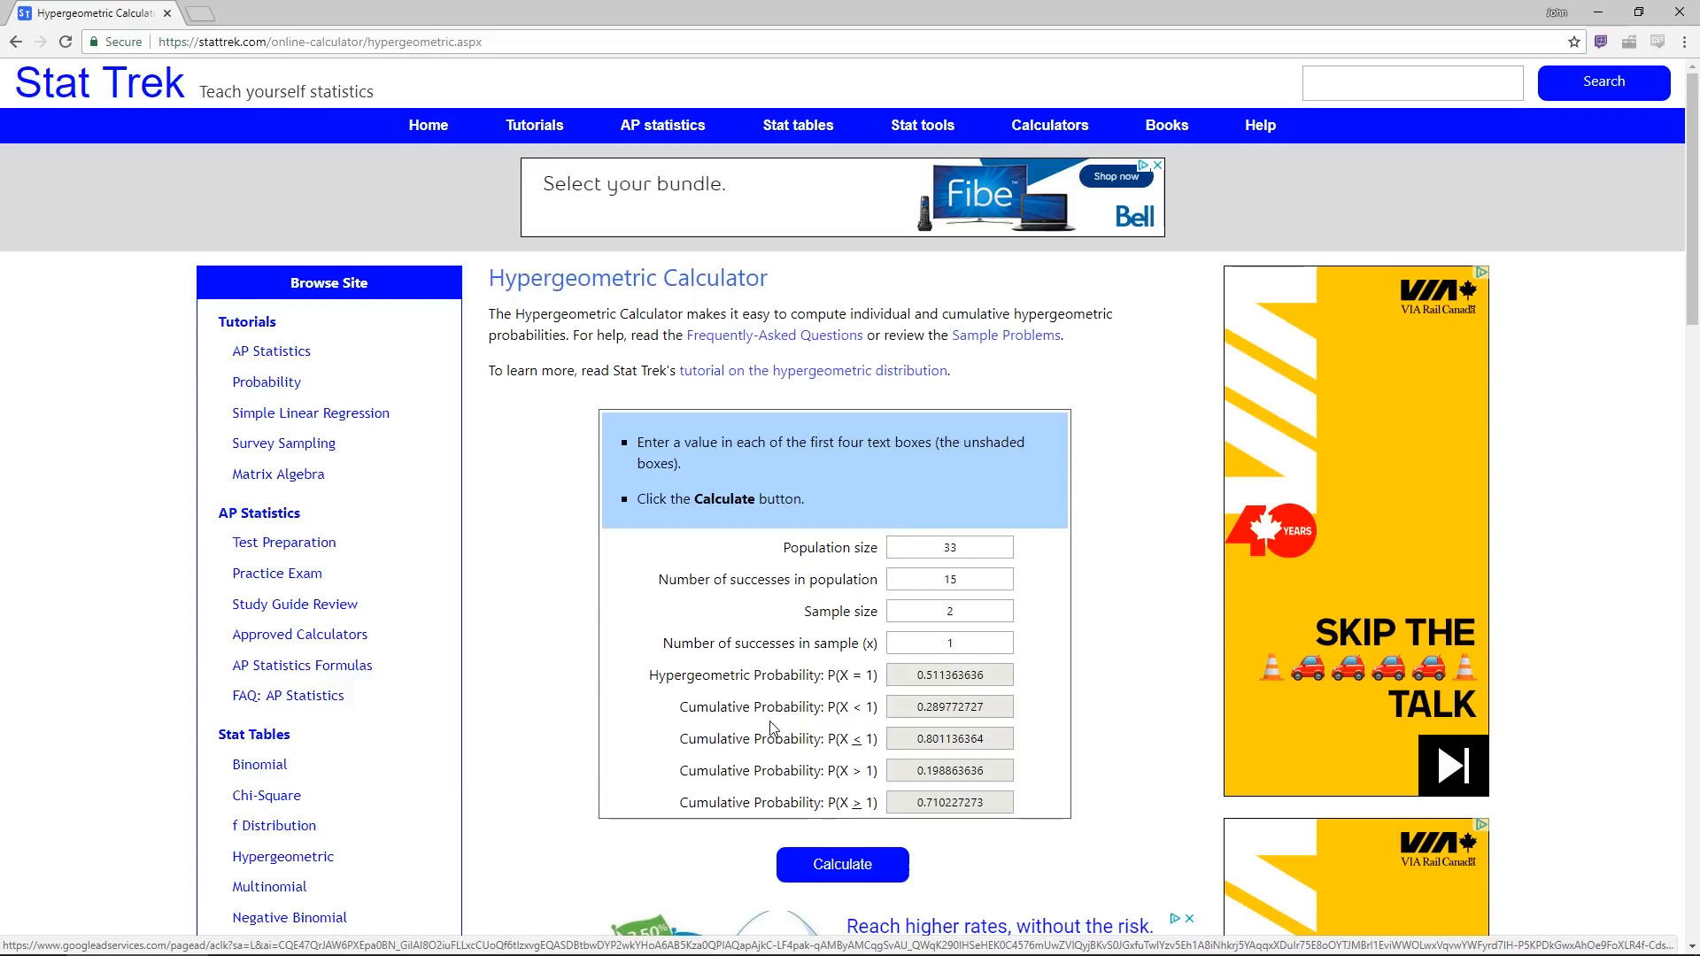
mouse_move(768, 764)
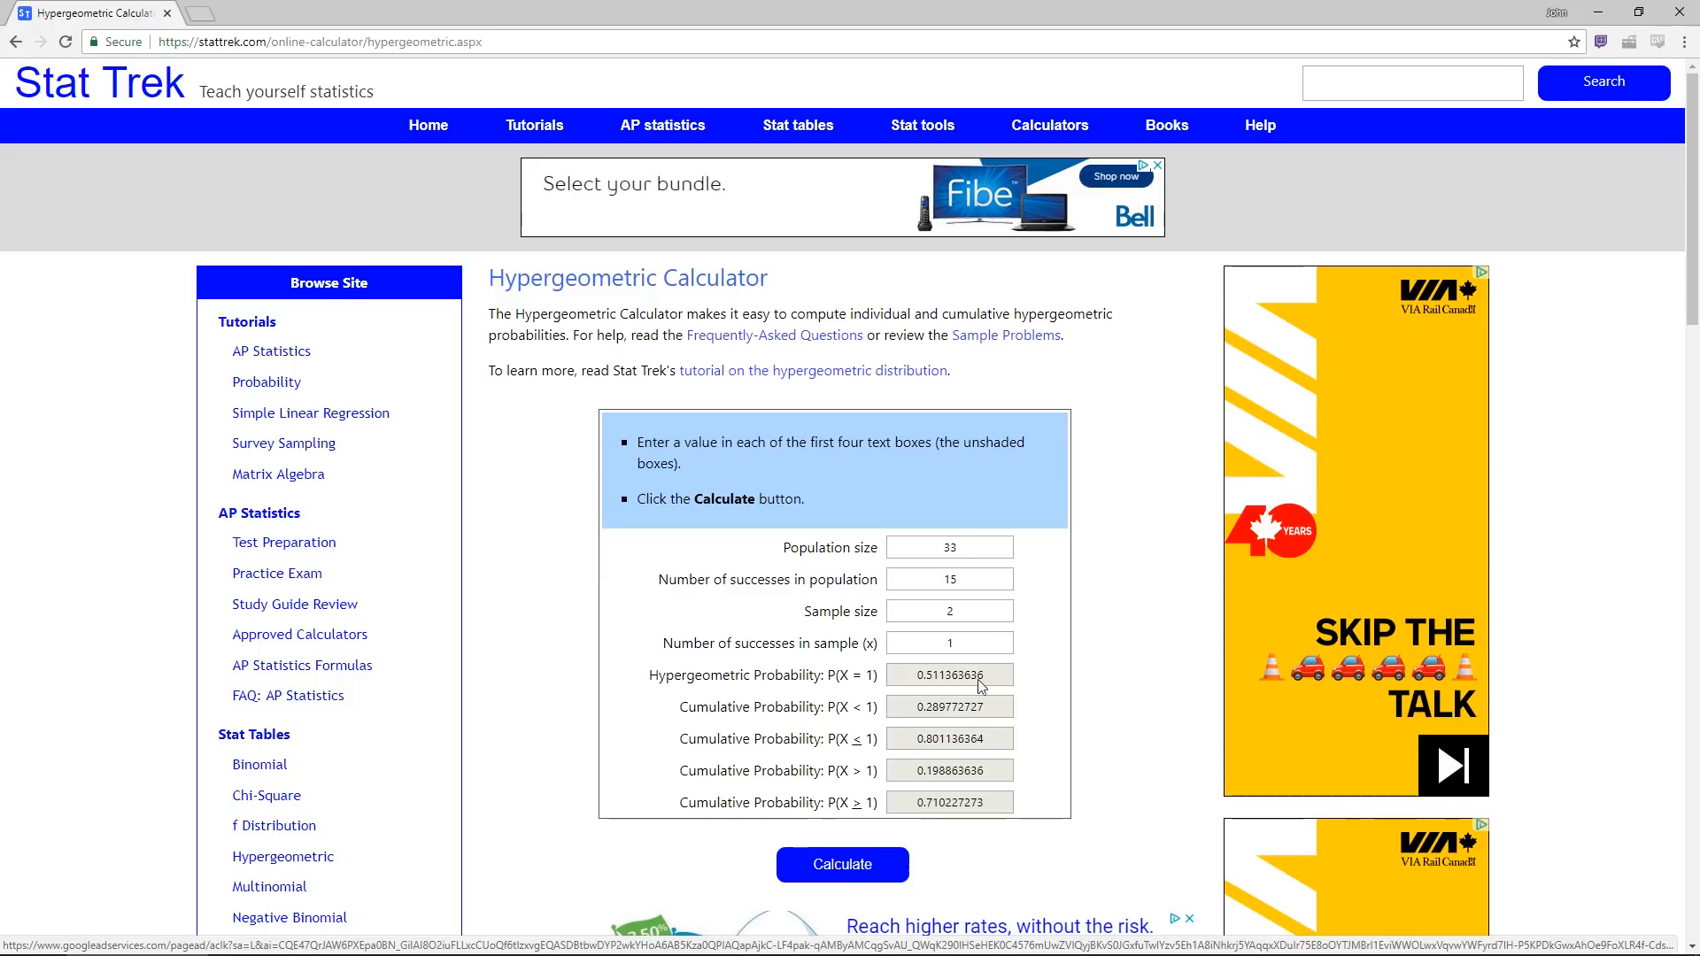
- Recalculate with 8 population successes, giving P(X=1)=0.378787879 and P(X≤1)=0.946969697
click(947, 578)
text(8)
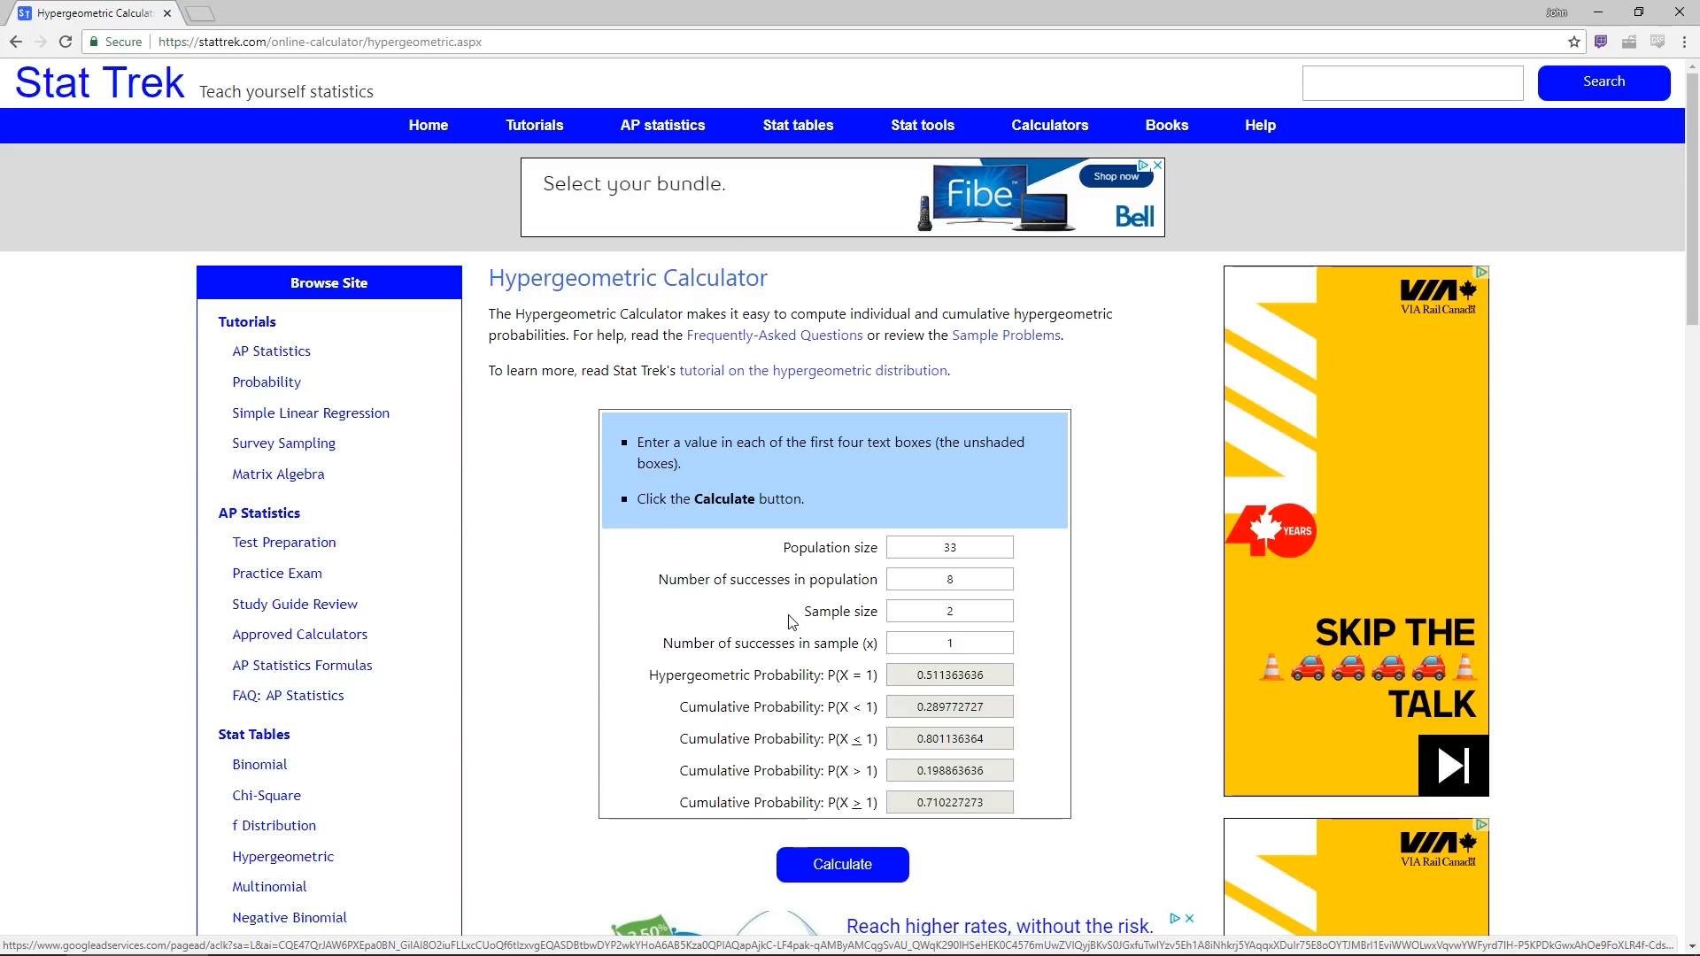
click(842, 864)
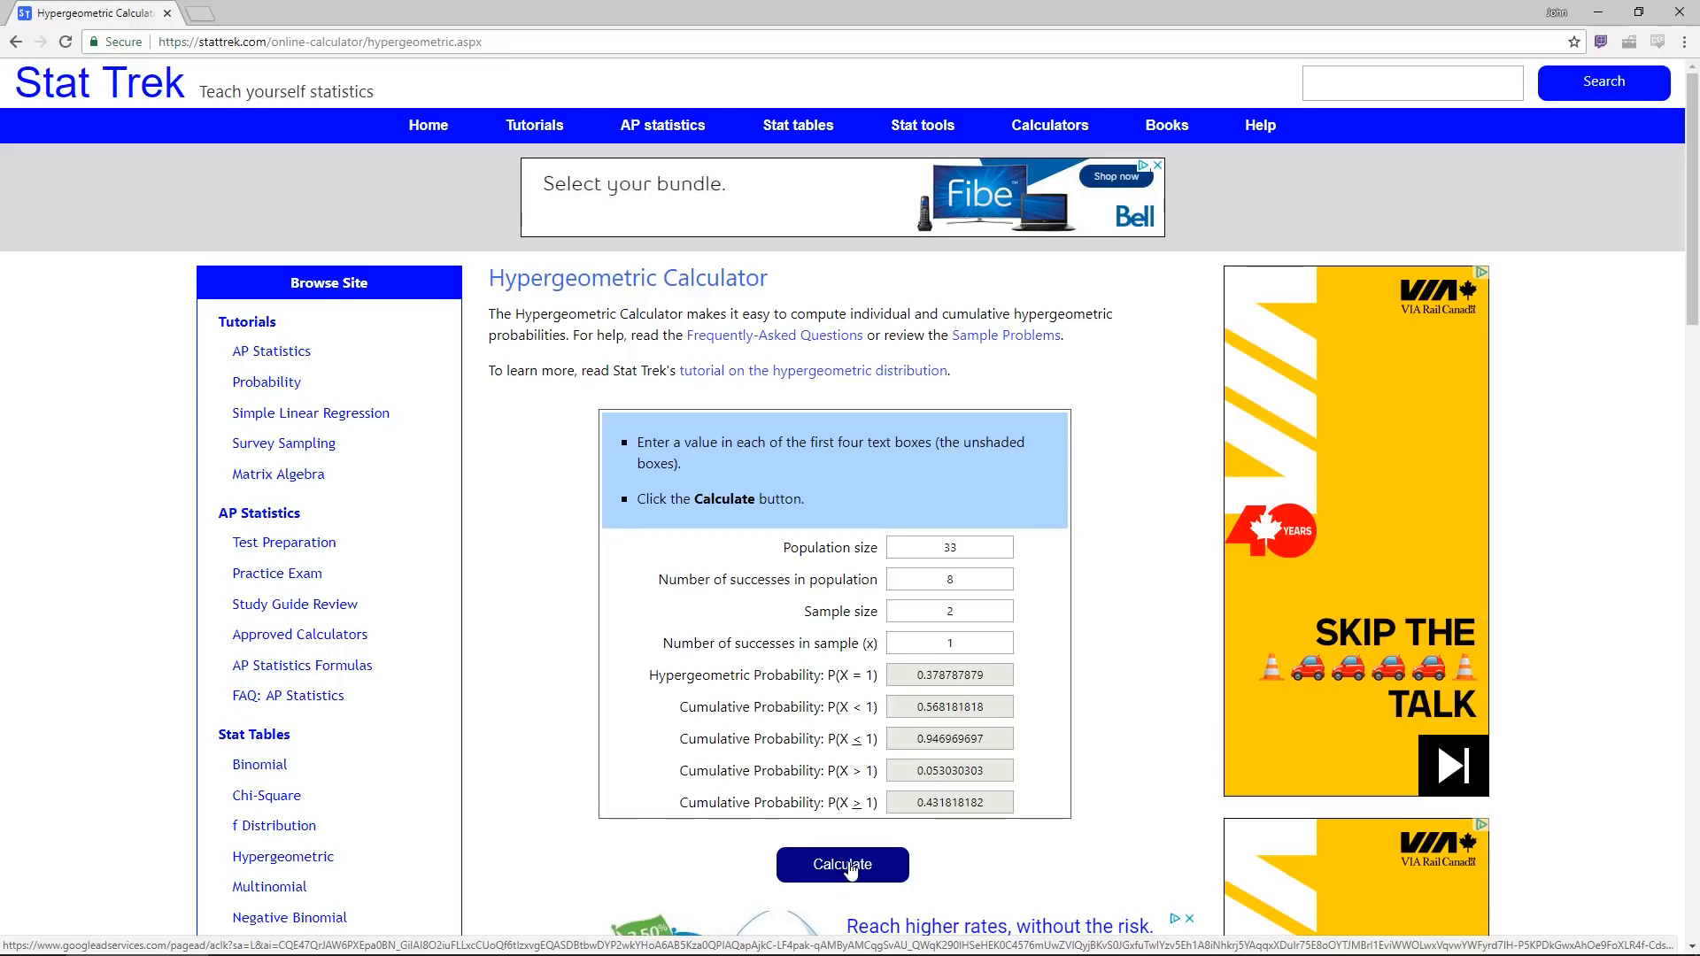
mouse_move(947, 824)
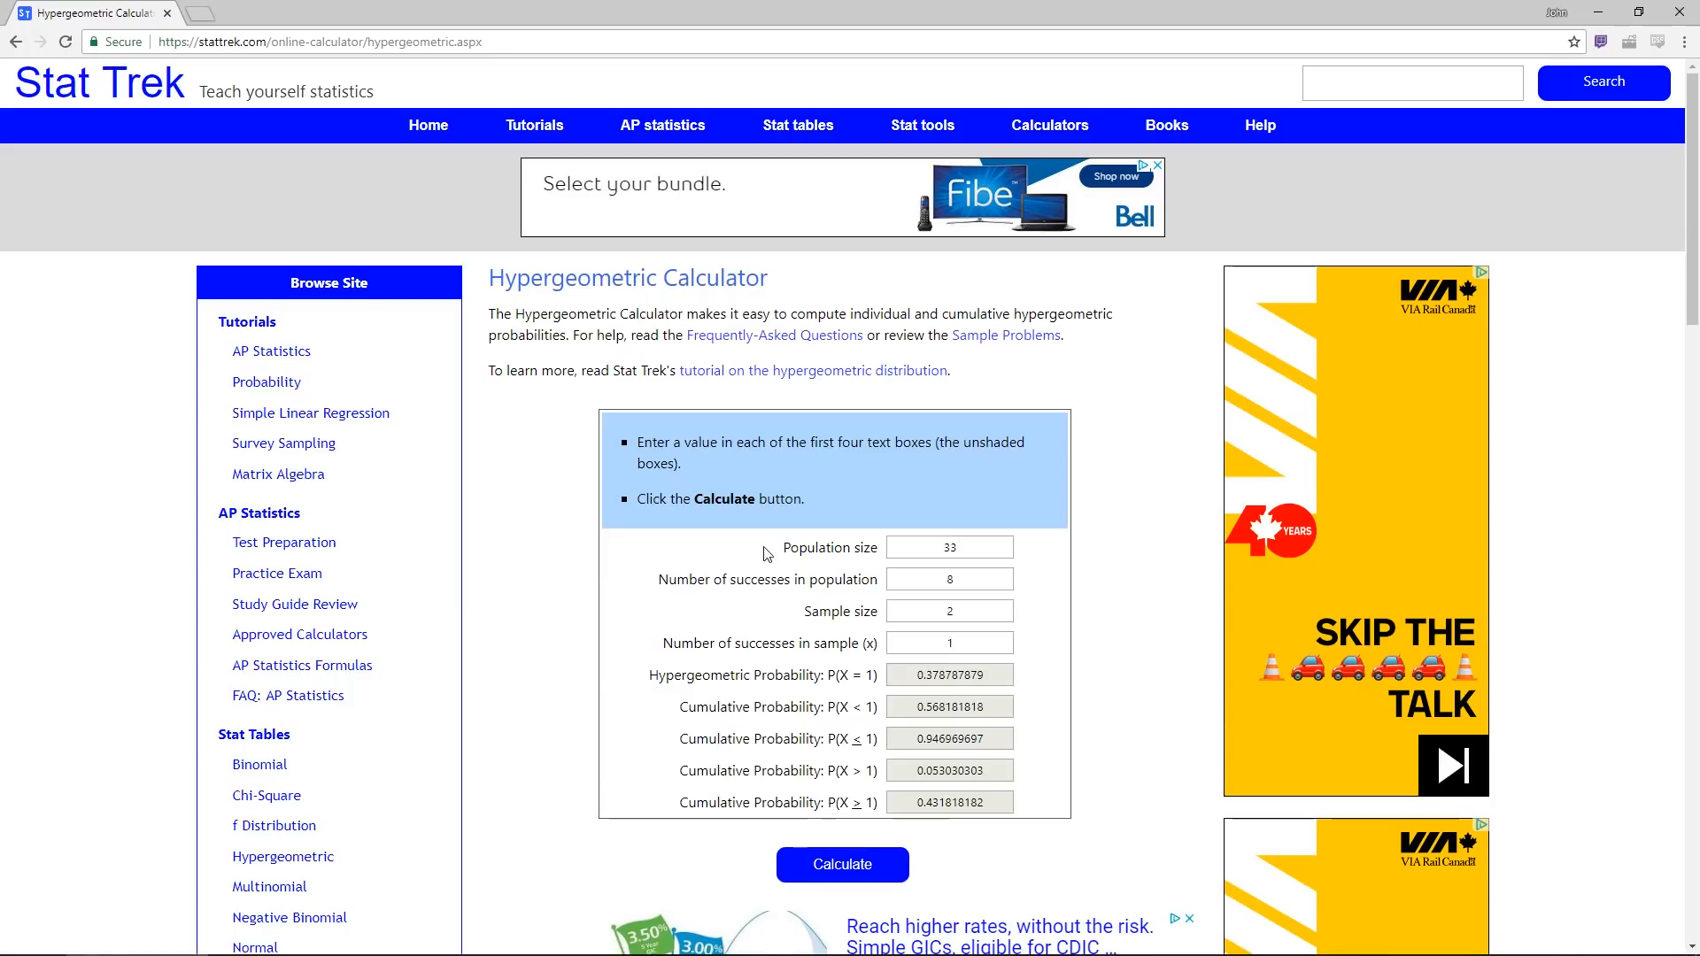
double_click(831, 546)
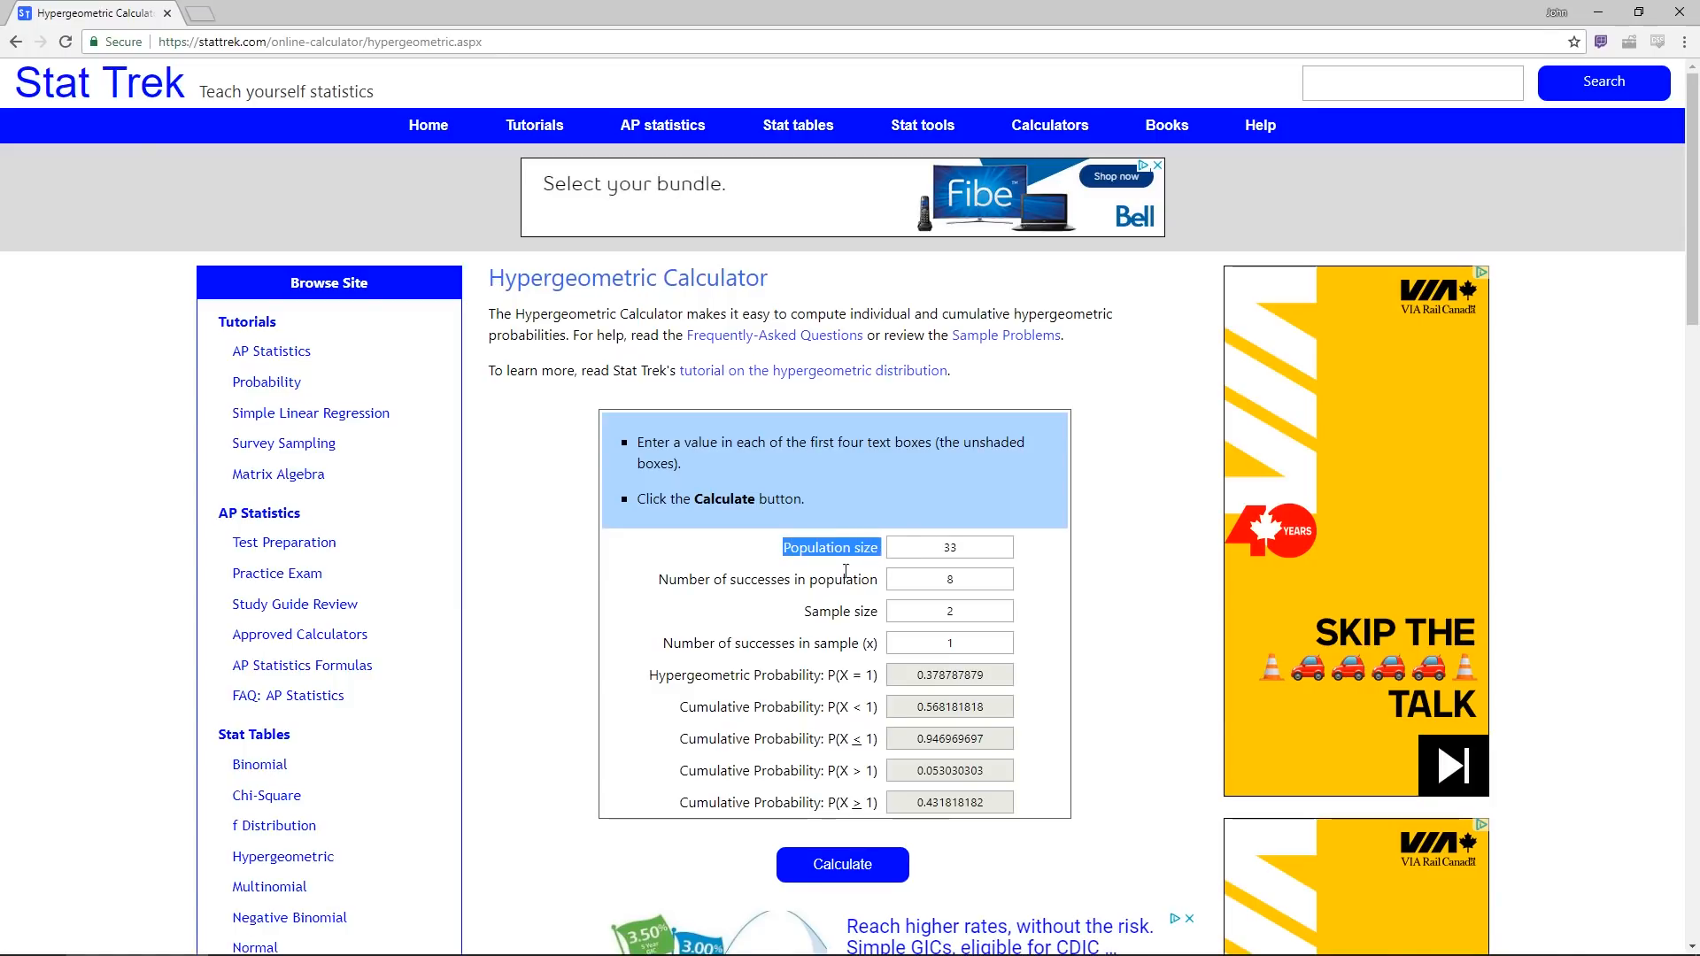
mouse_move(656, 591)
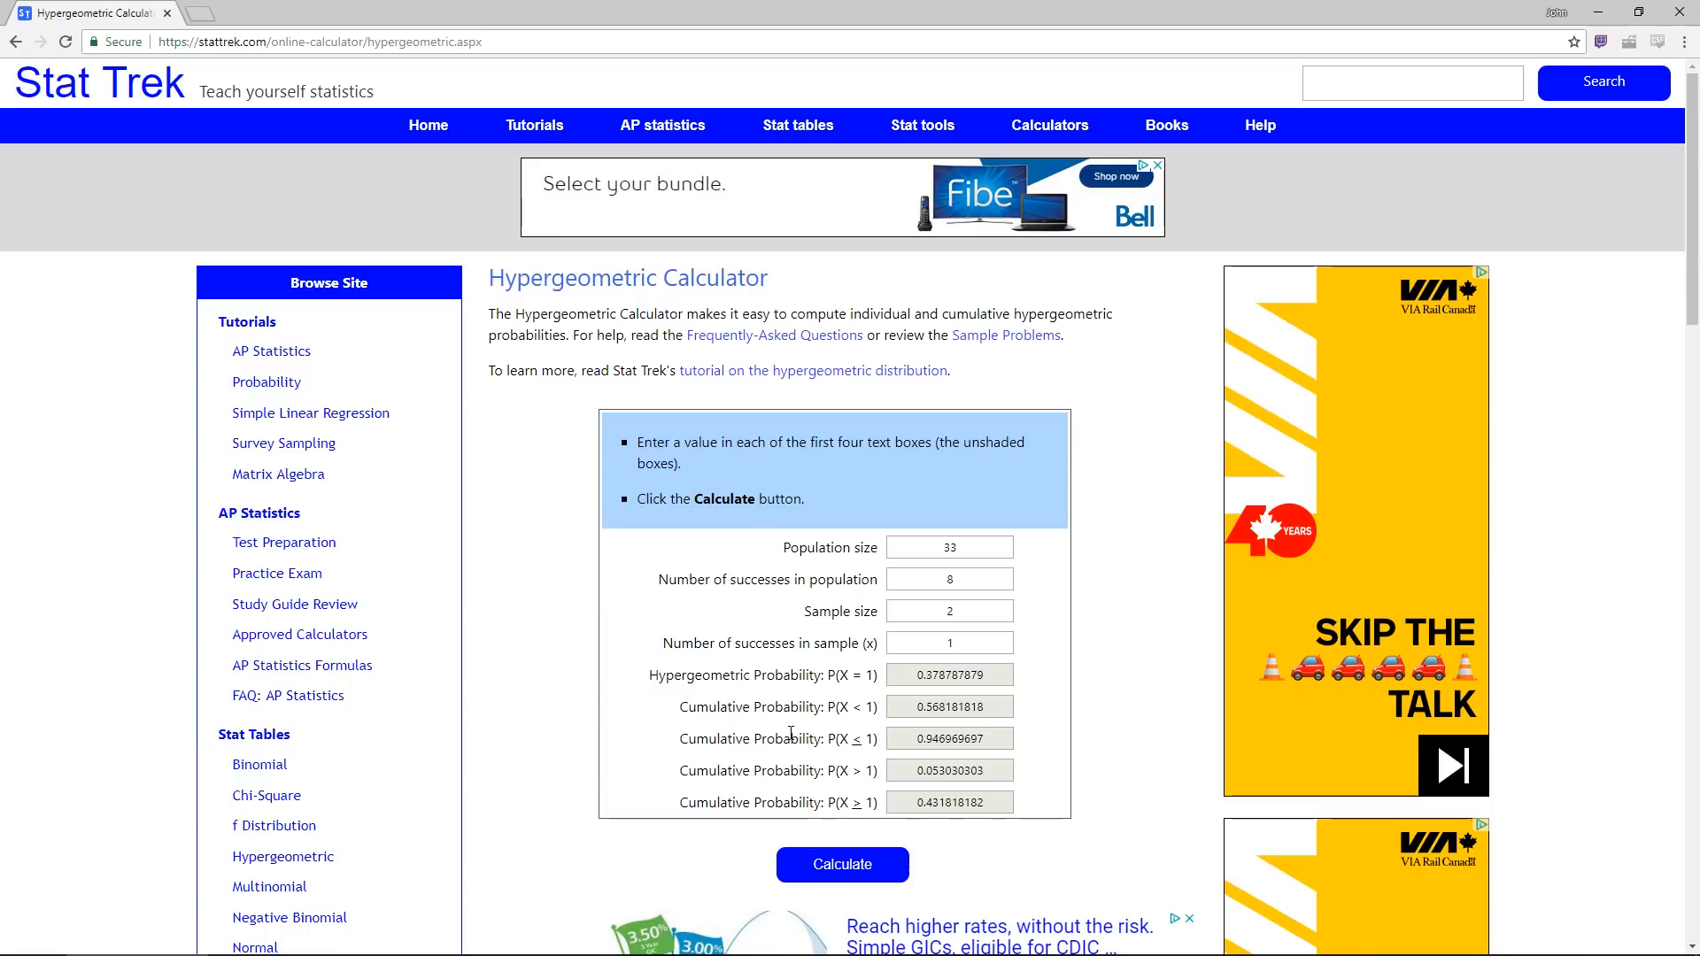
mouse_move(948, 510)
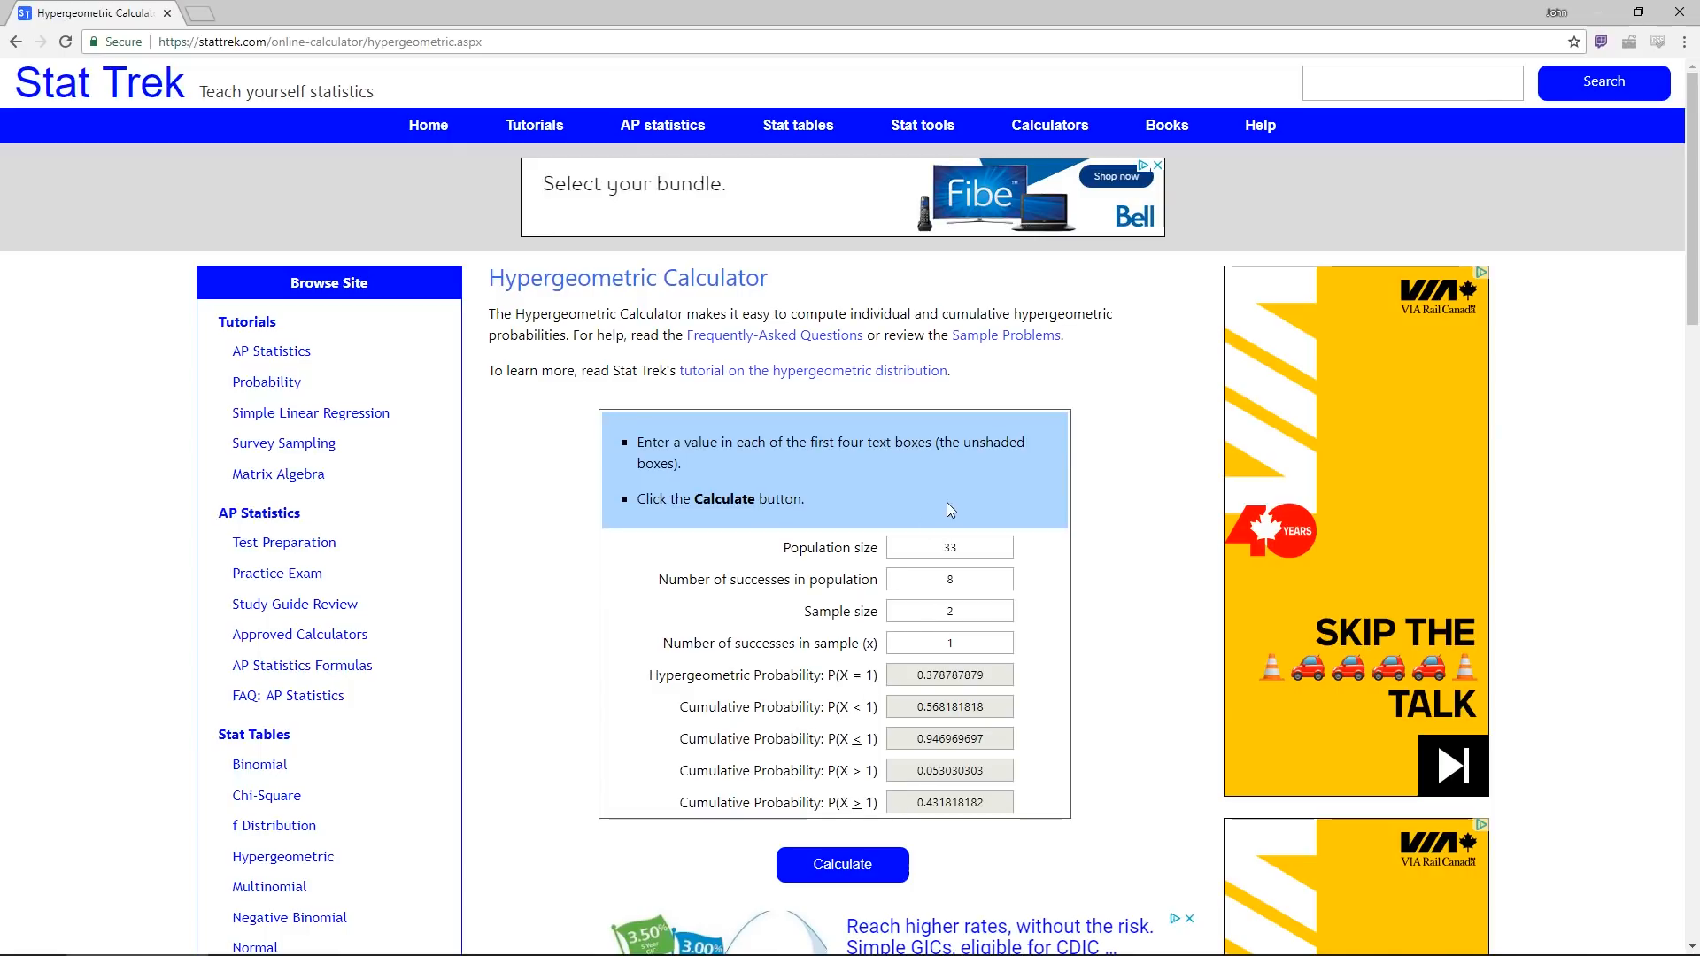
scroll(down, 3)
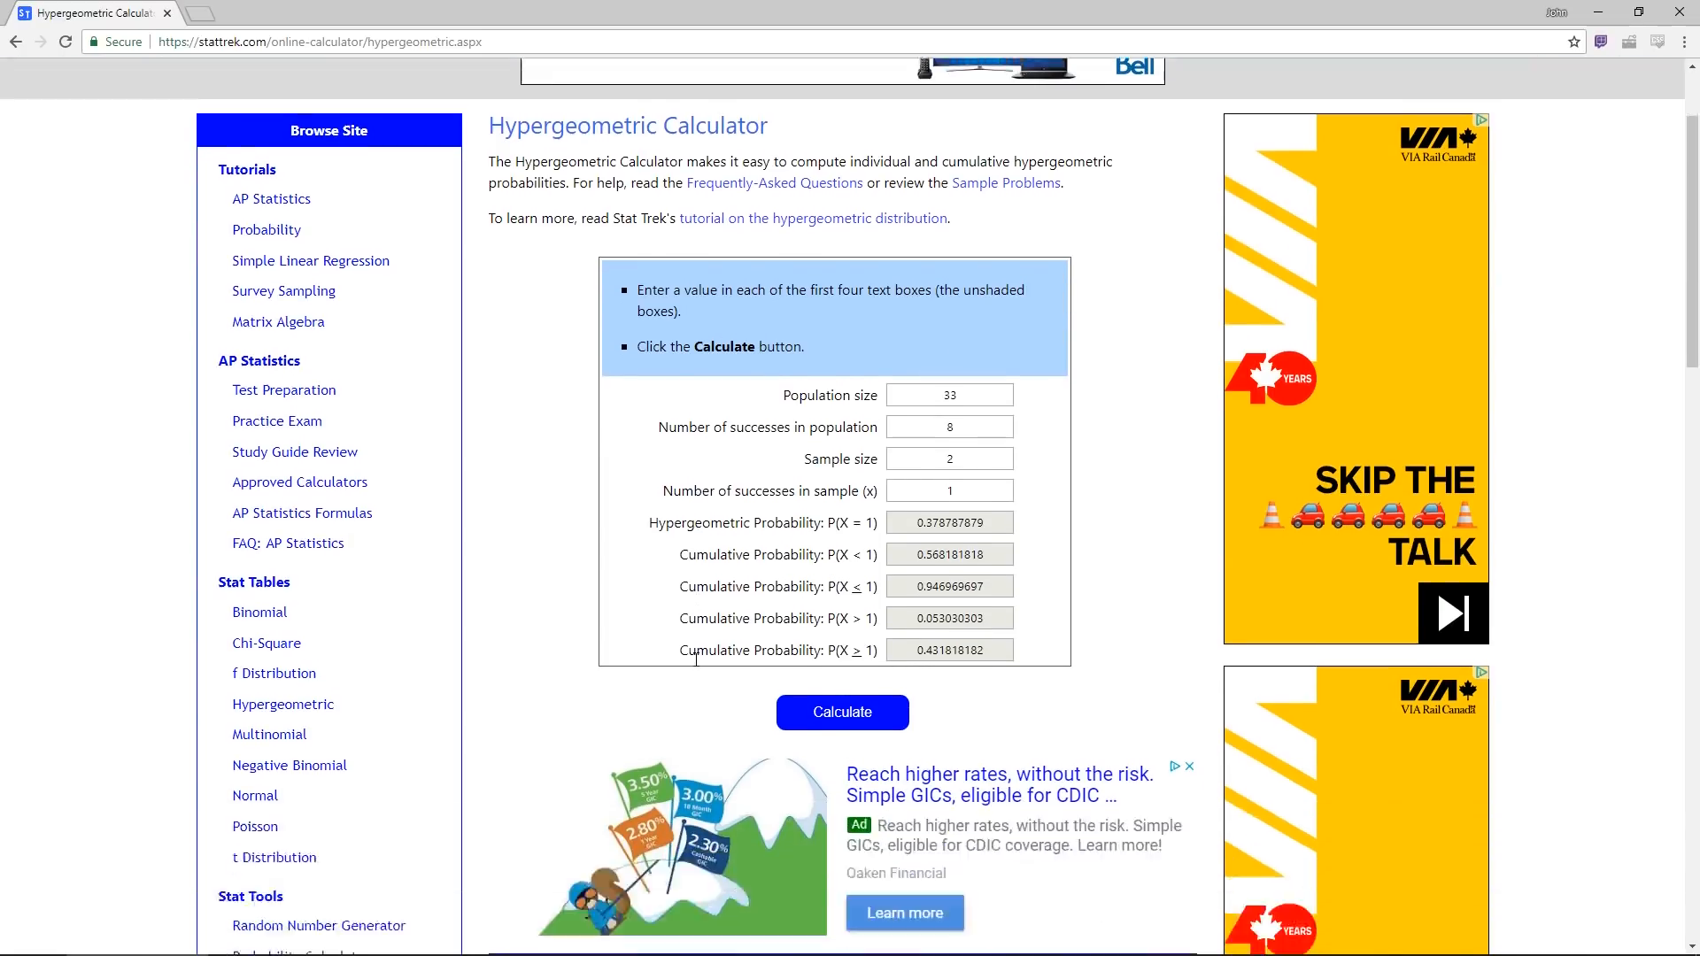